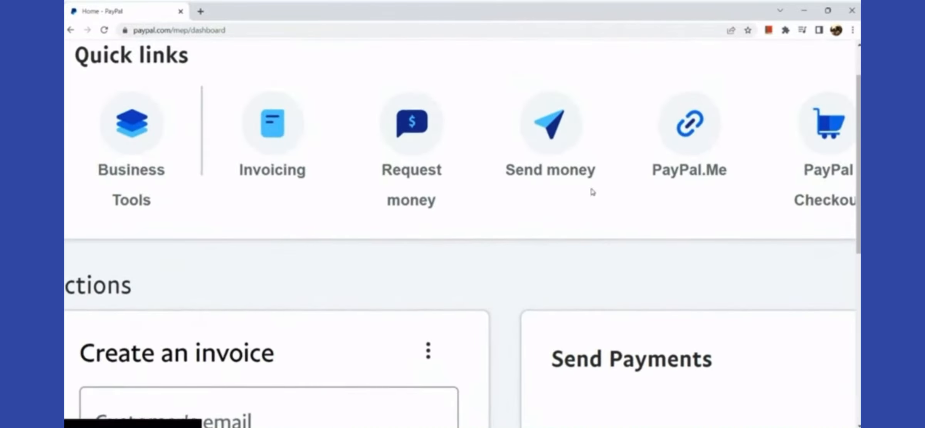
{"action": "mouse_move", "coordinate": [550, 121]}
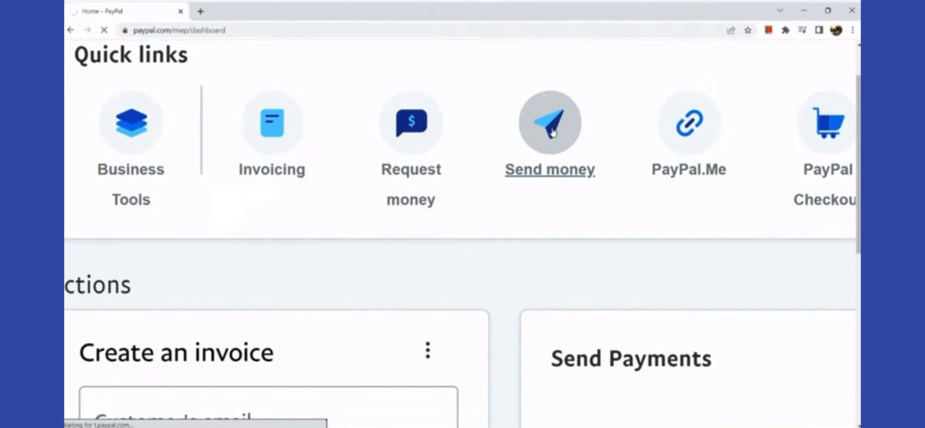
- Begin a Send money payment and pick the recipient from the Send payment to box
{"action": "left_click", "coordinate": [549, 123]}
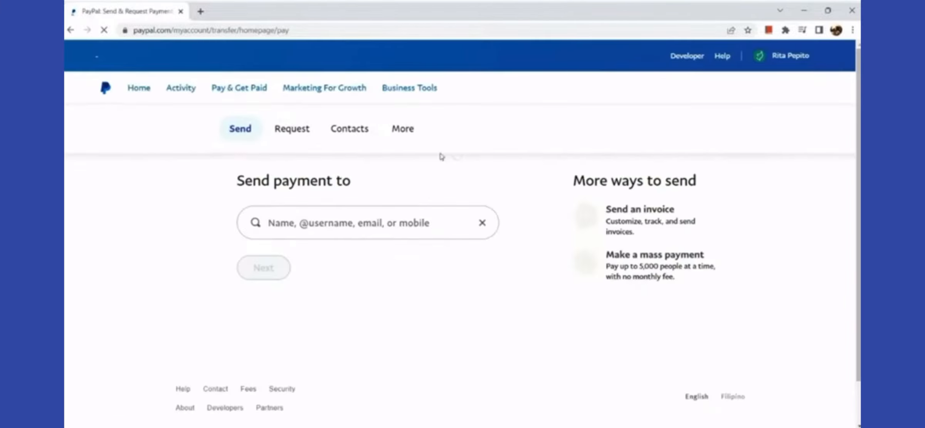
{"action": "left_click", "coordinate": [366, 223]}
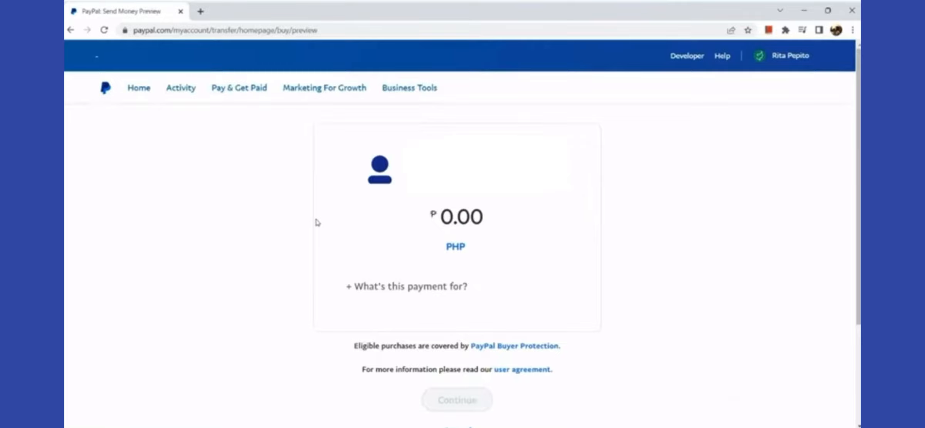
- Enter 100.00 PHP as the amount, add a payment note, and continue
{"action": "scroll", "scroll_direction": "down", "scroll_amount": 3}
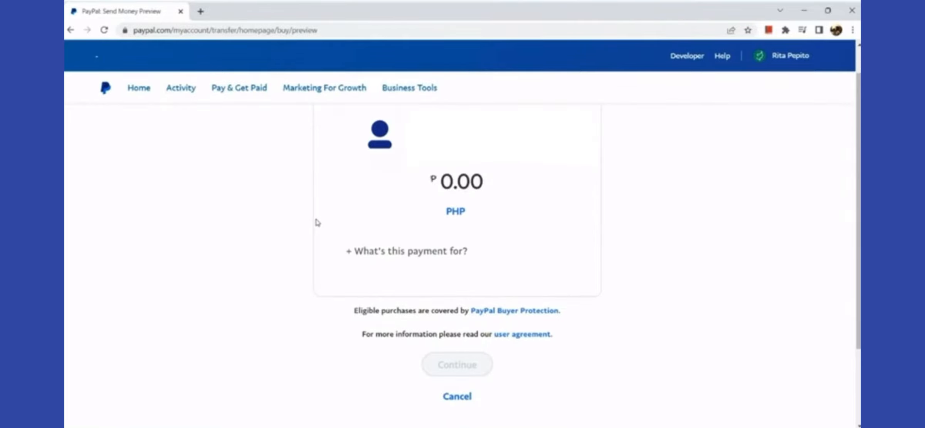
{"action": "type", "text": "1"}
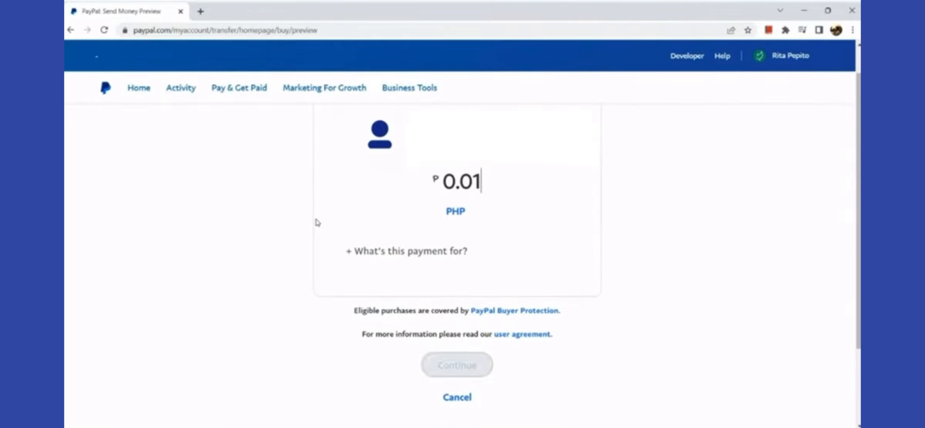
{"action": "type", "text": "100.00"}
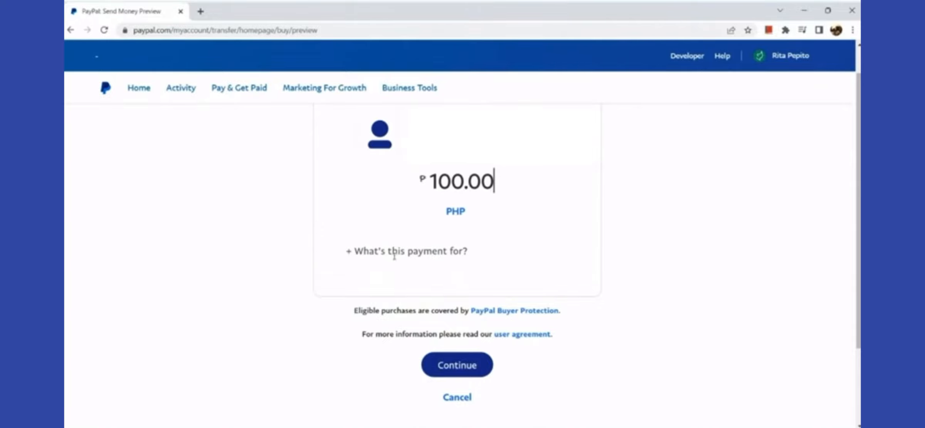
{"action": "left_click", "coordinate": [406, 250]}
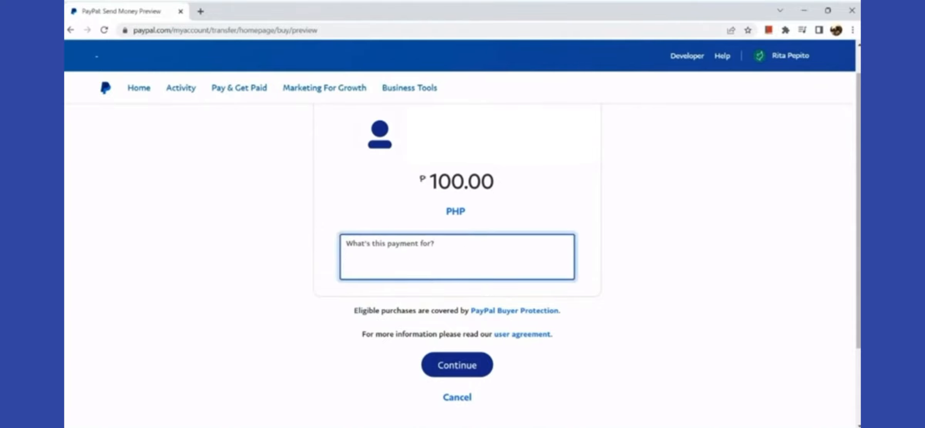
{"action": "left_click", "coordinate": [456, 364]}
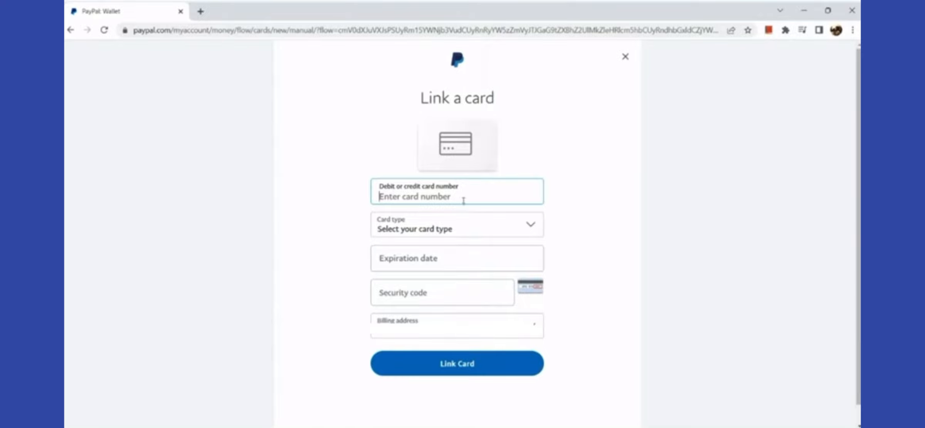
- Choose the Card type on the Link a card form
{"action": "left_click", "coordinate": [457, 224]}
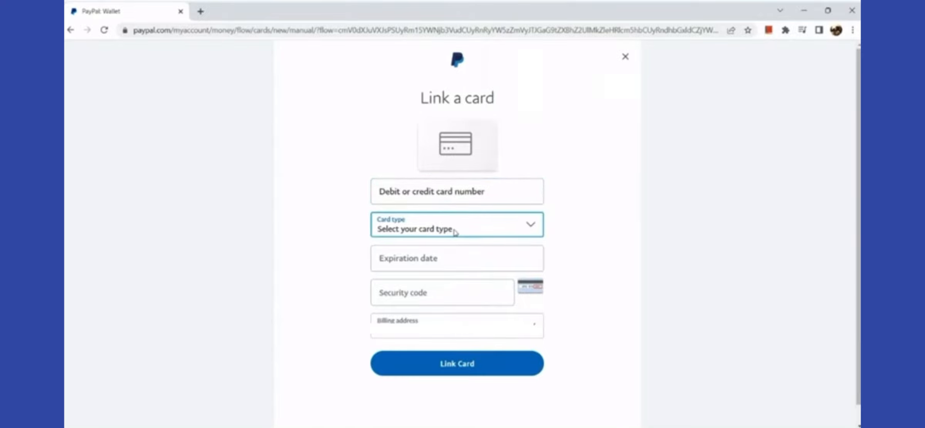